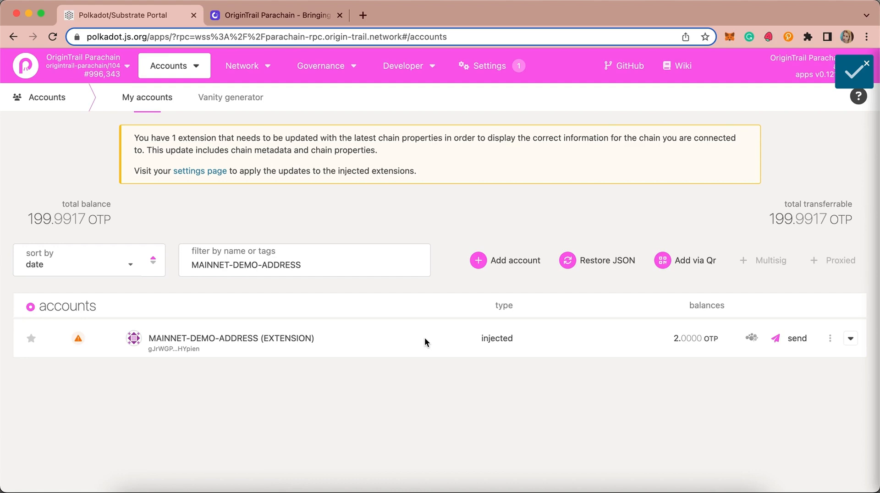
{"action": "mouse_move", "coordinate": [677, 337]}
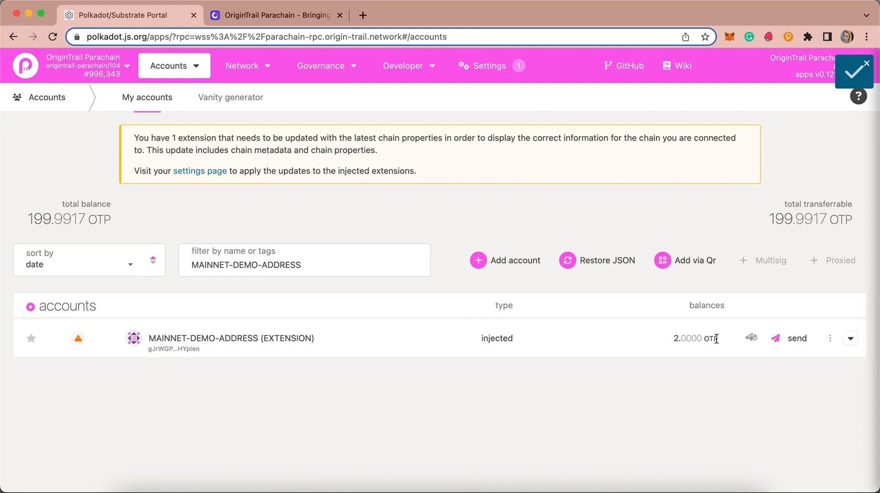
After confirming MAINNET-DEMO-ADDRESS holds 2 OTP, switch to the OriginTrail Parachain mapping page
{"action": "left_click", "coordinate": [275, 15]}
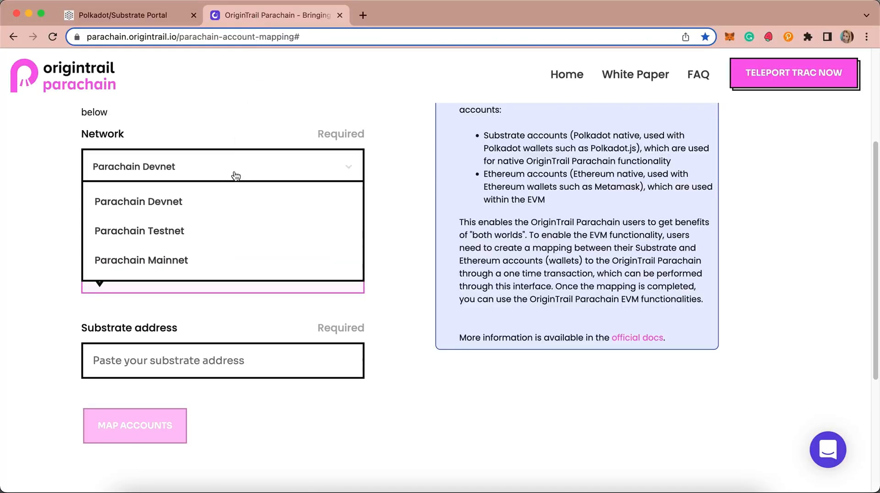
{"action": "mouse_move", "coordinate": [189, 262]}
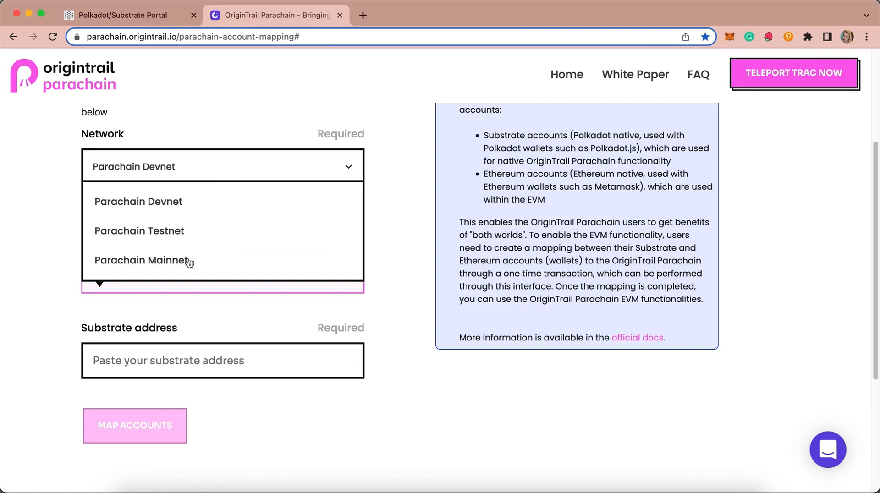
Select Parachain Mainnet as the network in the mapping form
{"action": "left_click", "coordinate": [143, 260]}
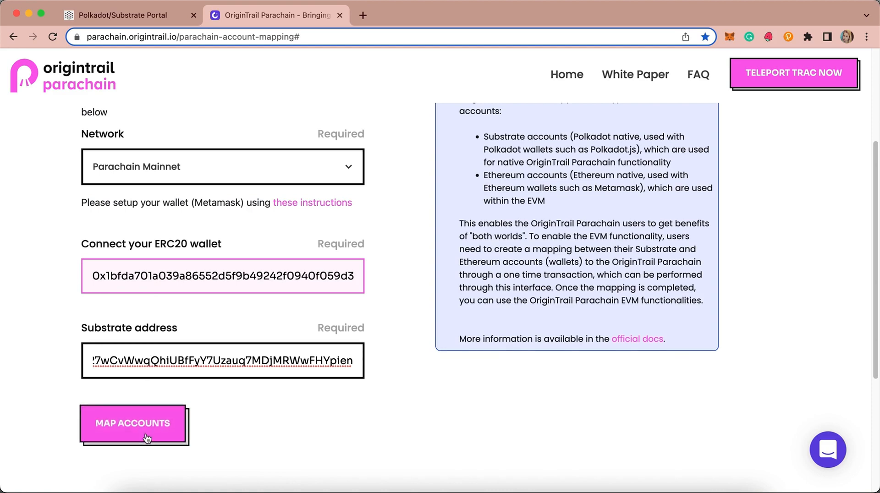
Submit MAP ACCOUNTS, then sign both the MetaMask claim and polkadot{.js} transaction requests
{"action": "left_click", "coordinate": [133, 423]}
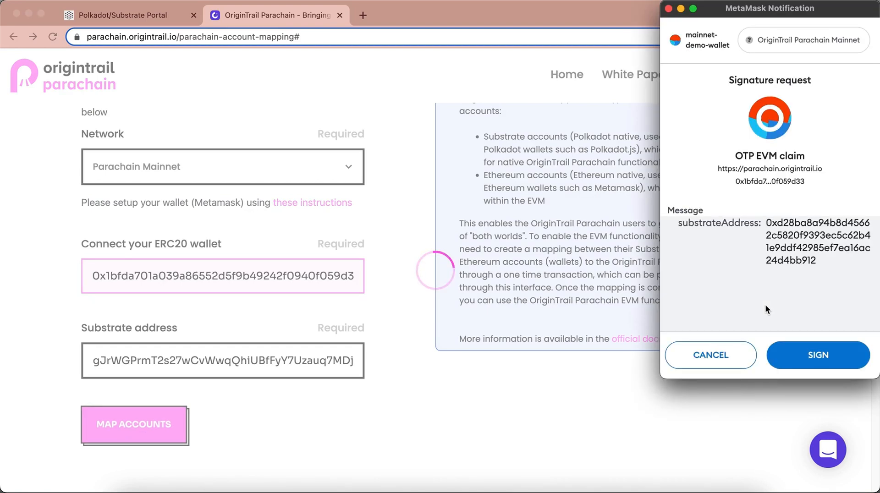
{"action": "left_click", "coordinate": [817, 355]}
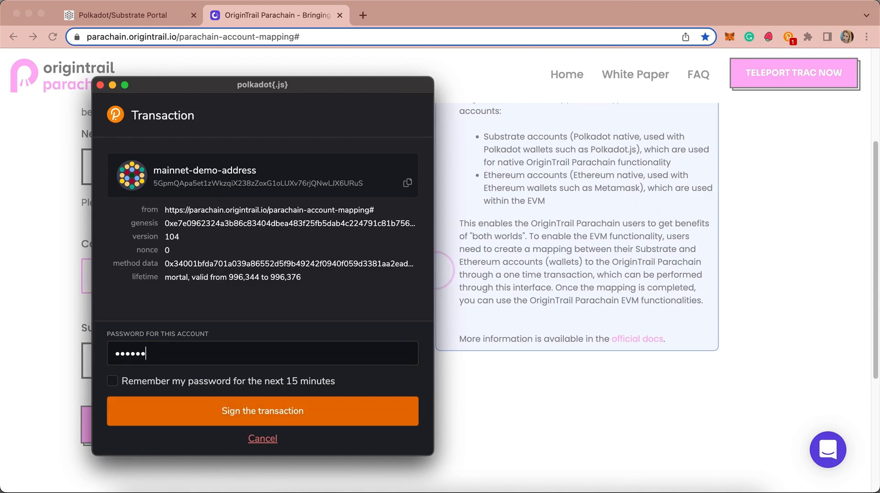
{"action": "left_click", "coordinate": [262, 411]}
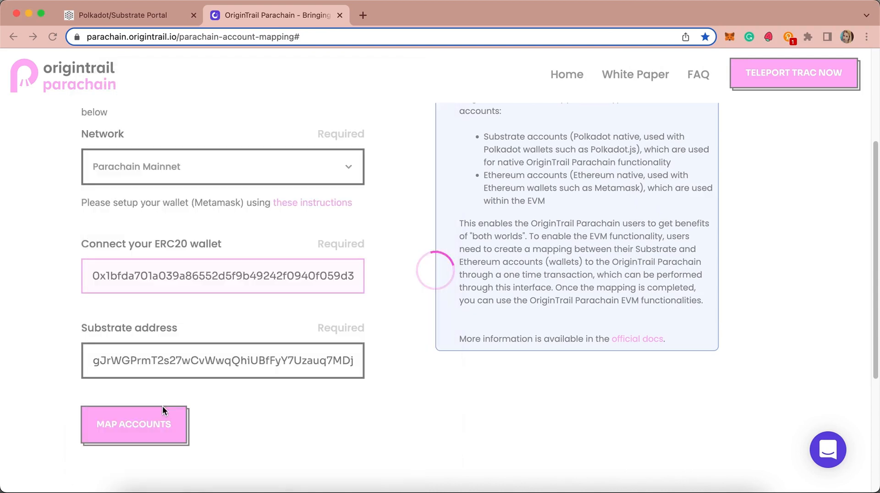
{"action": "left_click", "coordinate": [133, 424]}
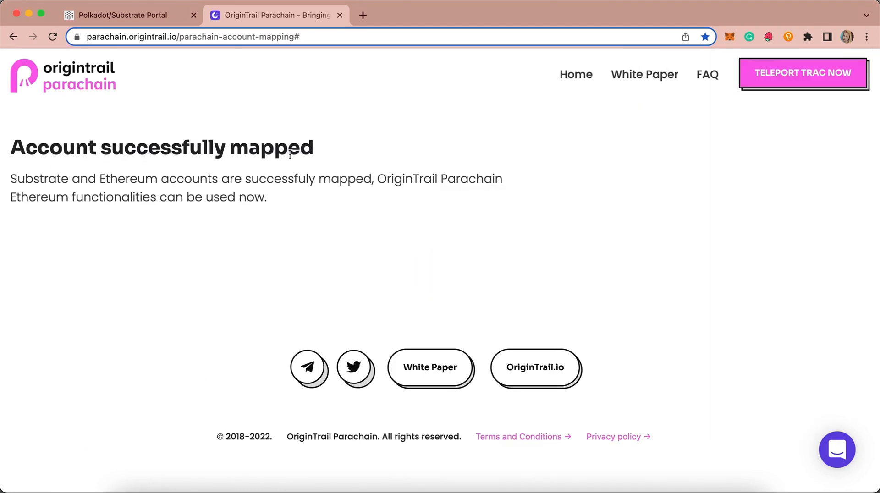
Check the mainnet-demo-wallet's 0.000001 MOTP in MetaMask, then view 1.9980 OTP in Polkadot.js
{"action": "left_click", "coordinate": [729, 37]}
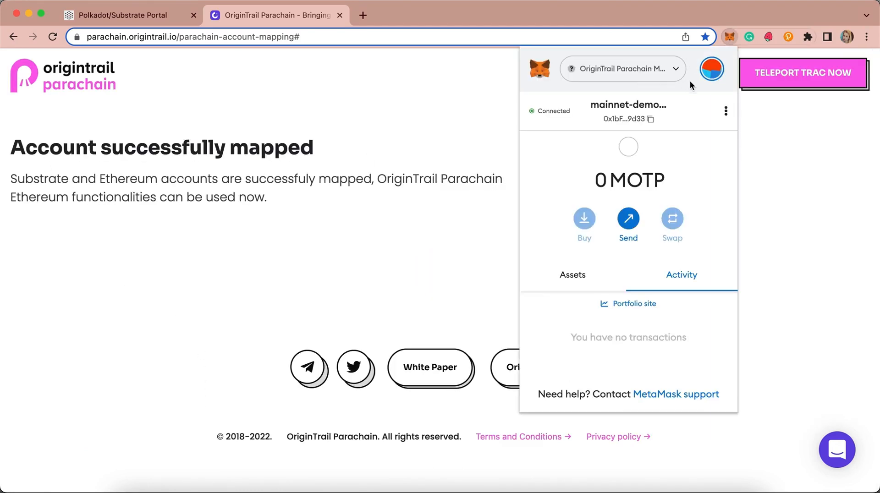
{"action": "left_click", "coordinate": [711, 69]}
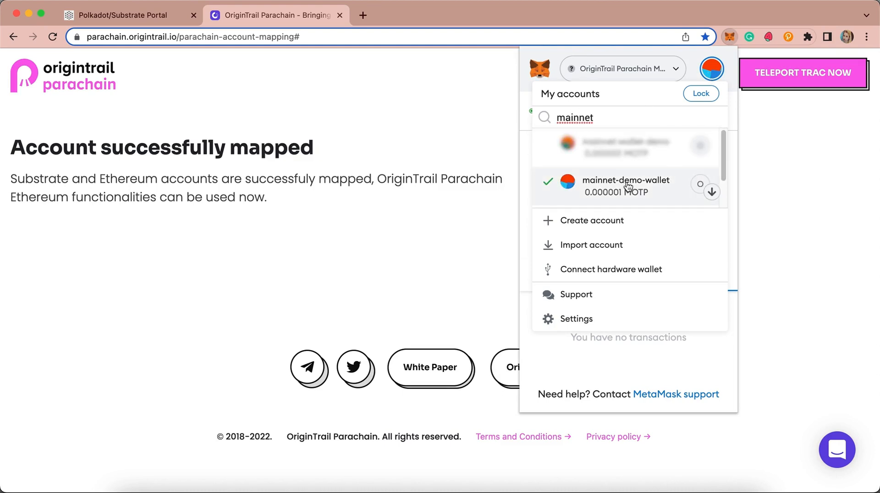
{"action": "mouse_move", "coordinate": [661, 193]}
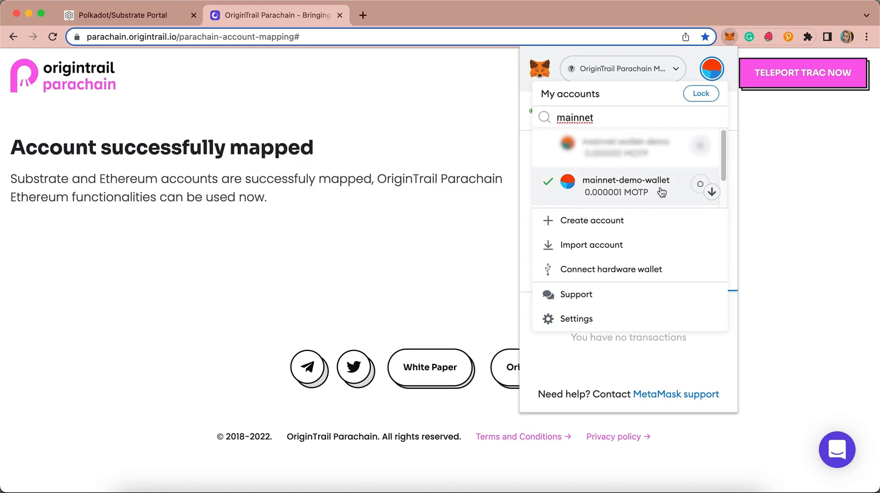
{"action": "mouse_move", "coordinate": [648, 195]}
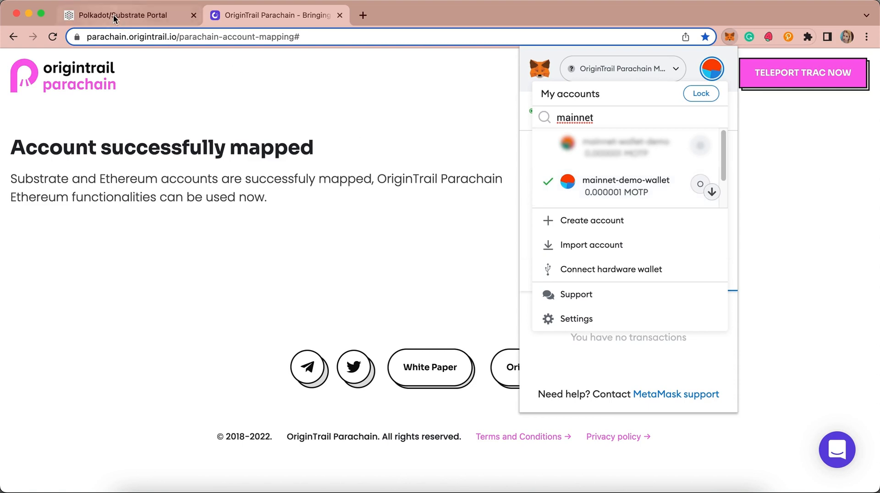
{"action": "left_click", "coordinate": [116, 15]}
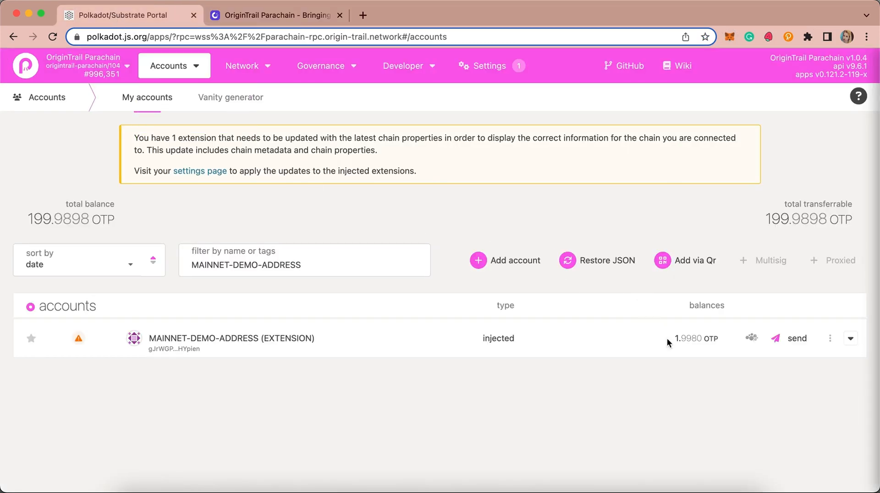